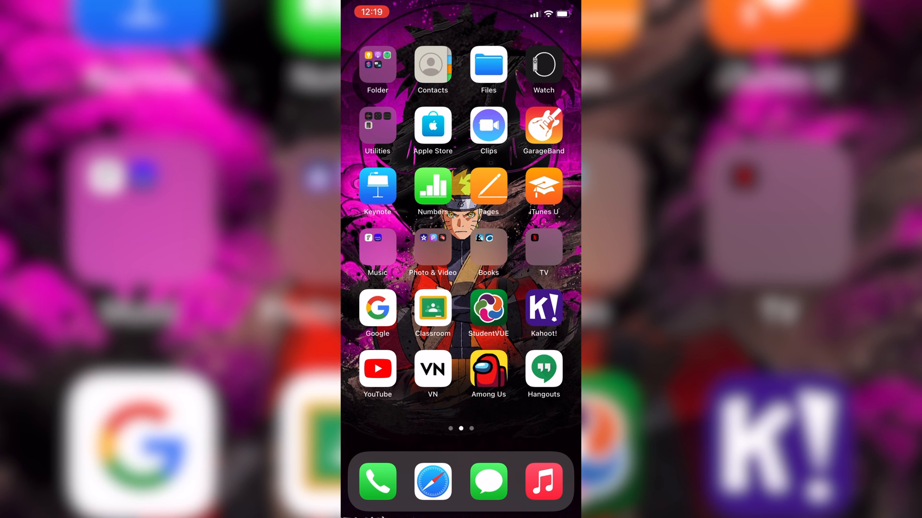
Launch VN Video Editor from the home screen to reach its Studio page.
click(432, 368)
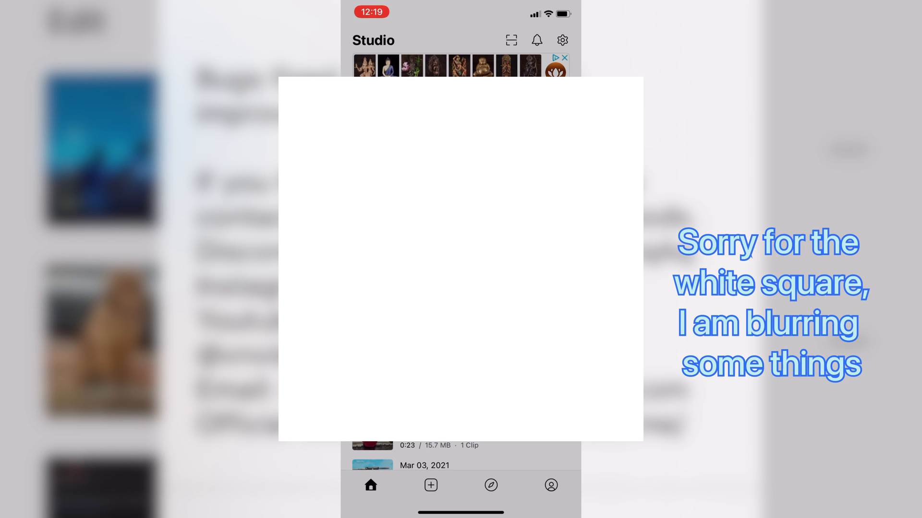
Create a new project holding the 7.40-second gameplay clip on the timeline.
click(430, 486)
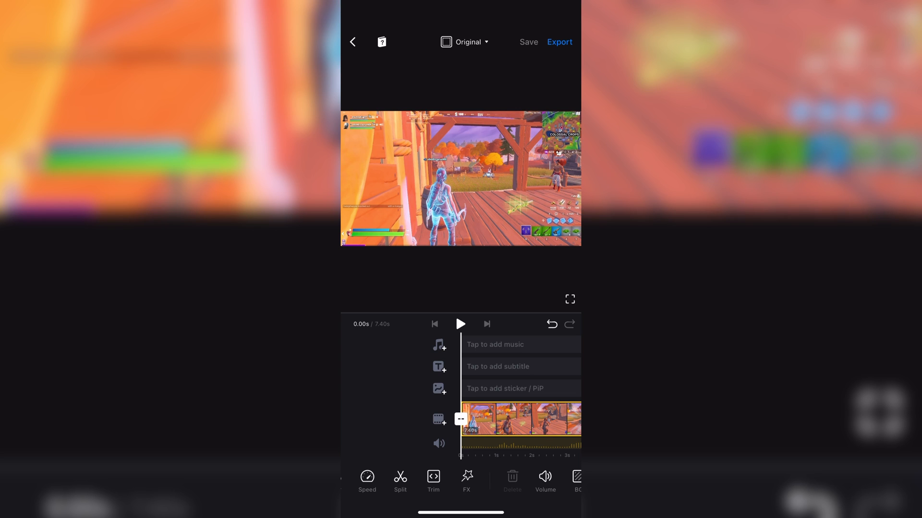
Switch the frame ratio from Original to 9:16 with a blurred background and play it back.
click(465, 42)
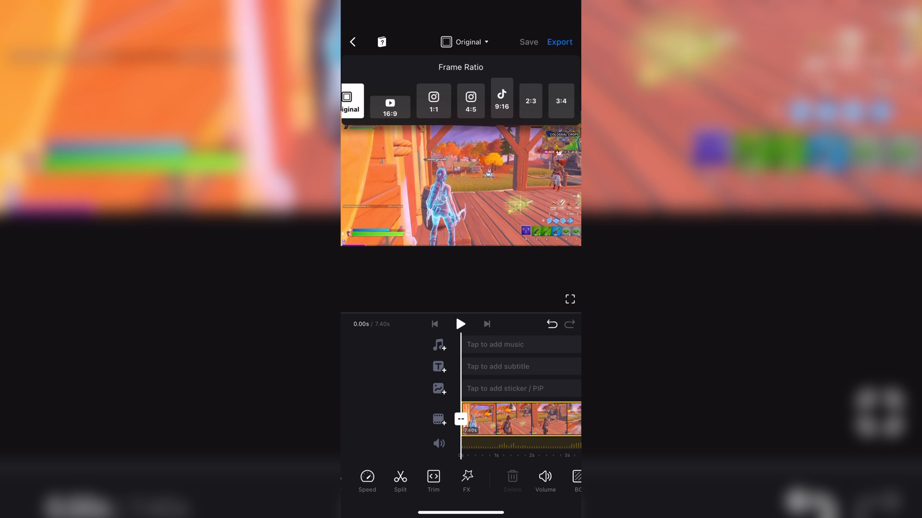
click(501, 98)
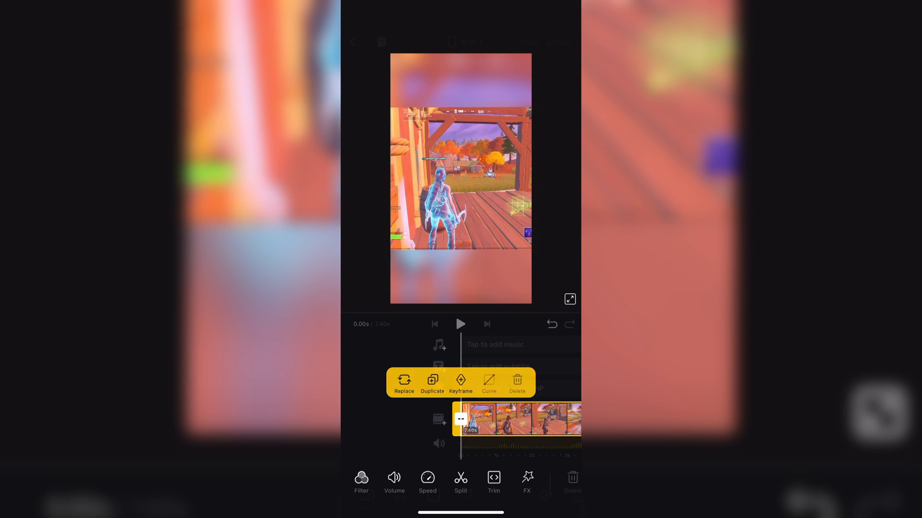
click(461, 324)
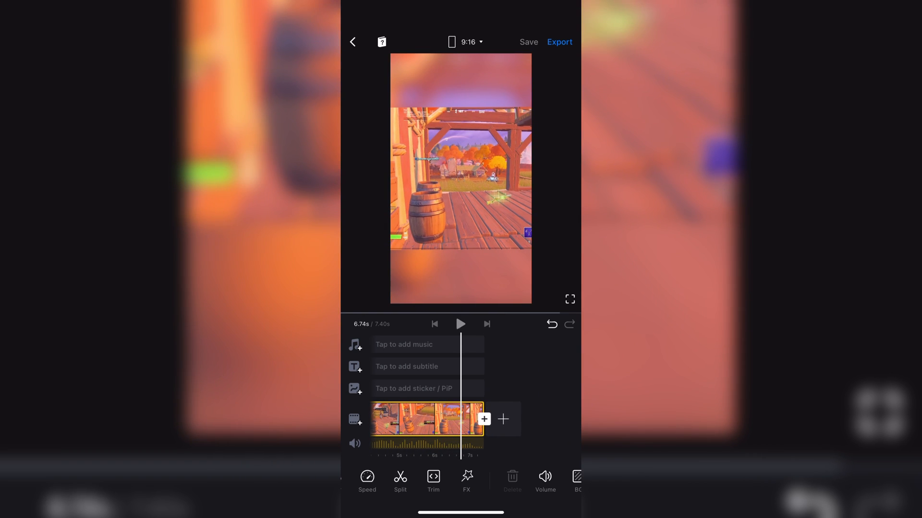
Bring up Export Setting showing Auto 1080p/30fps, HDR on, 10.28 MB estimate.
click(558, 42)
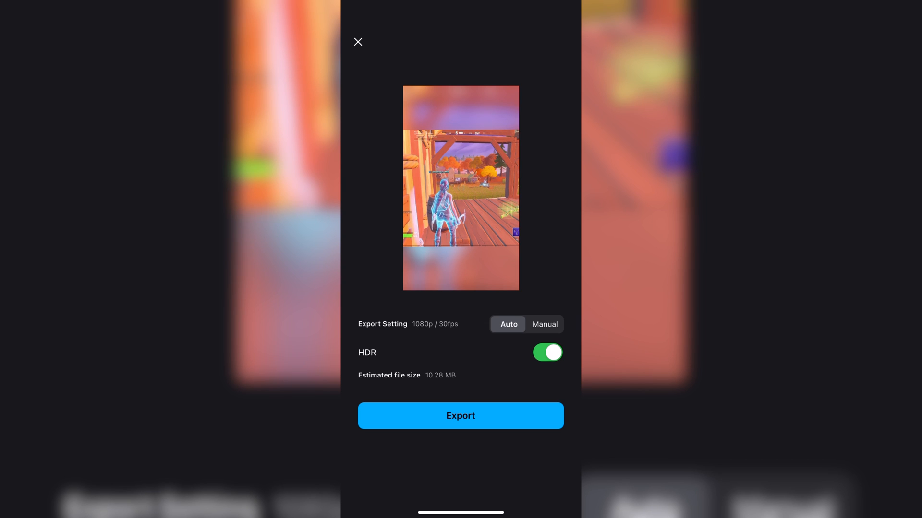
Export the vertical clip at Auto 1080p/30fps with HDR, reaching the Publish screen.
click(460, 415)
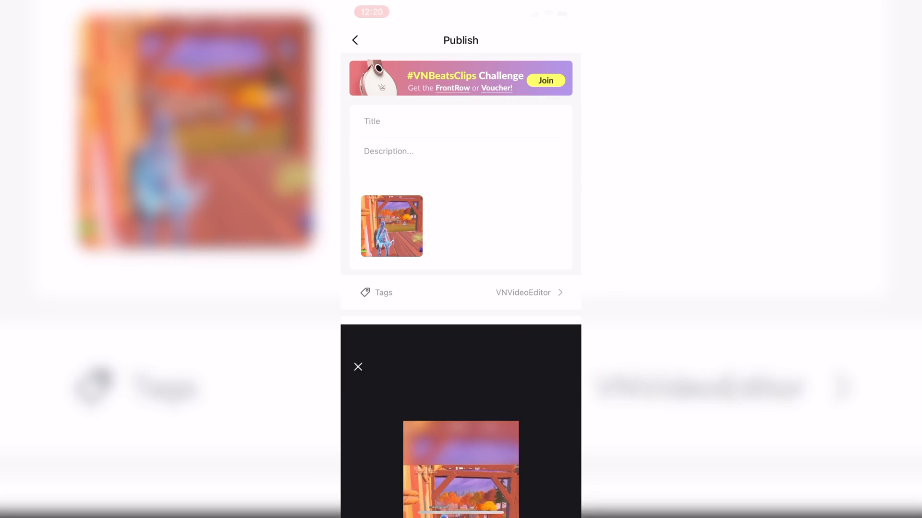
click(358, 367)
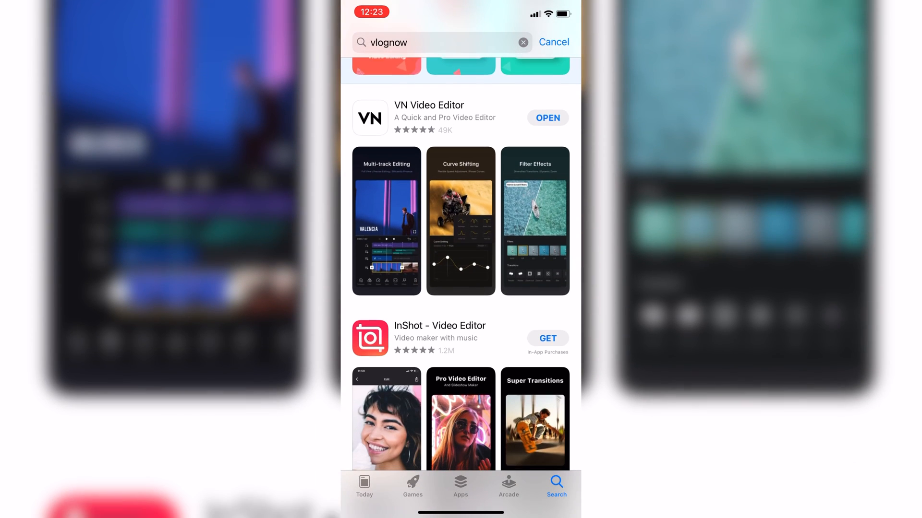
Open VN Video Editor's App Store page showing version 1.41 with an update available.
click(428, 106)
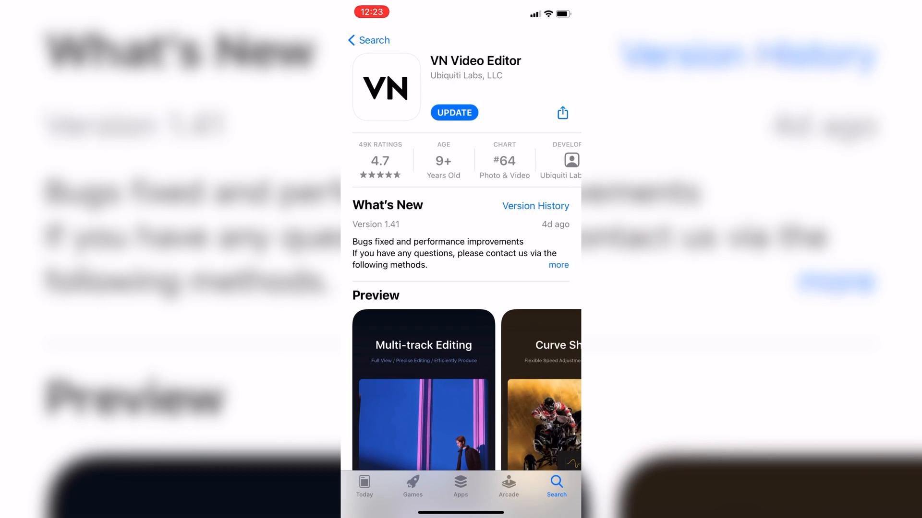